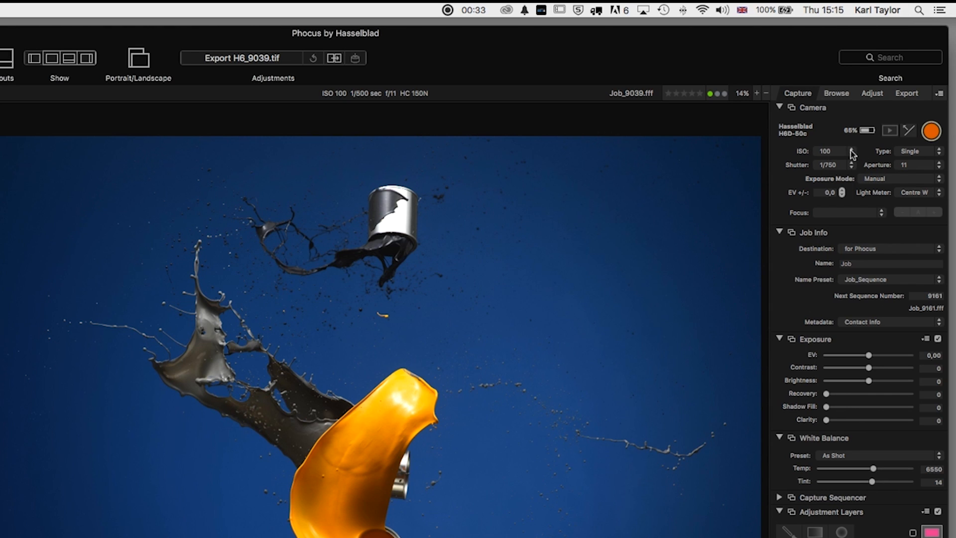
mouse_move(838, 170)
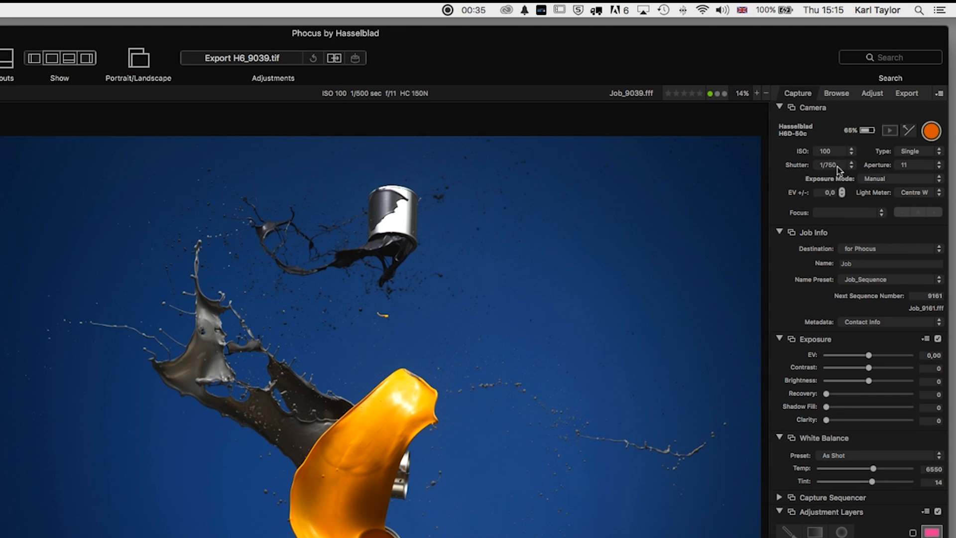
left_click(831, 165)
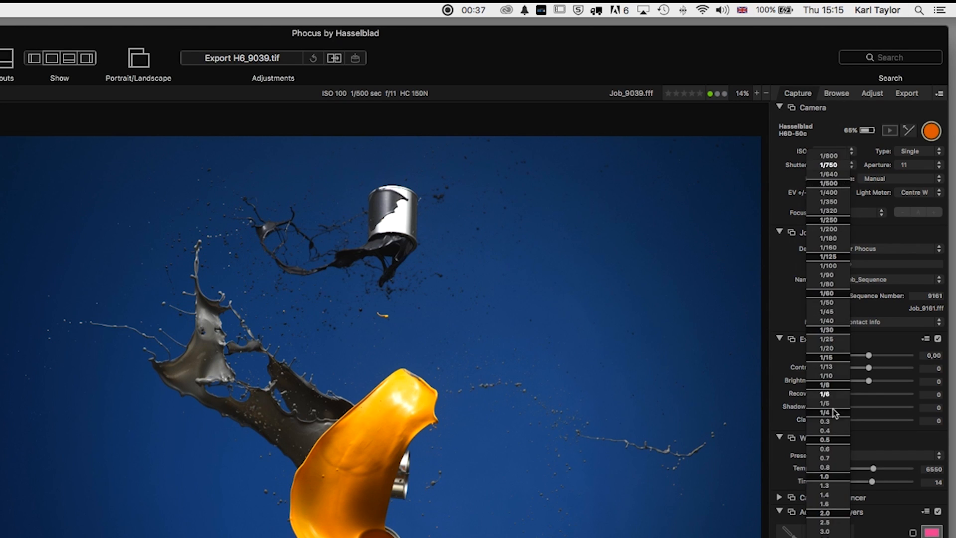
left_click(827, 165)
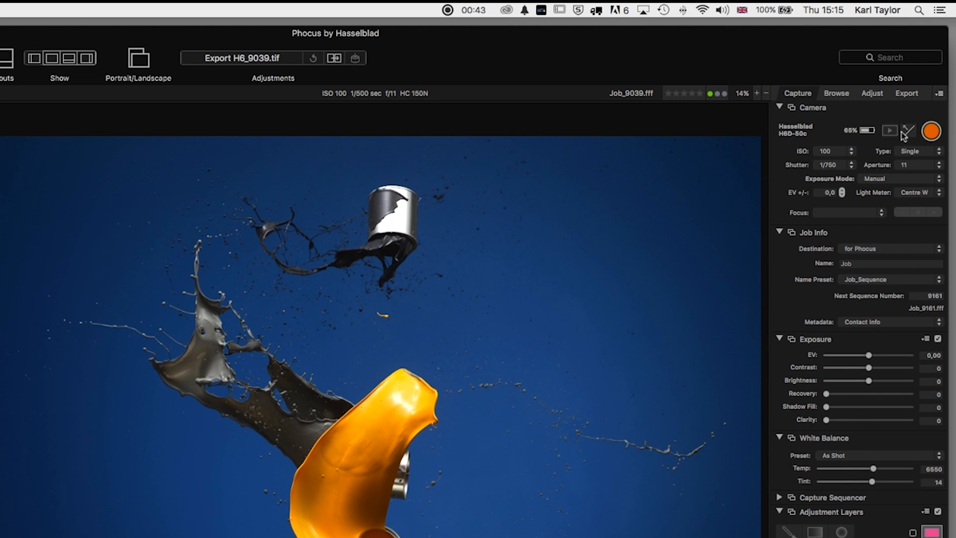
mouse_move(890, 136)
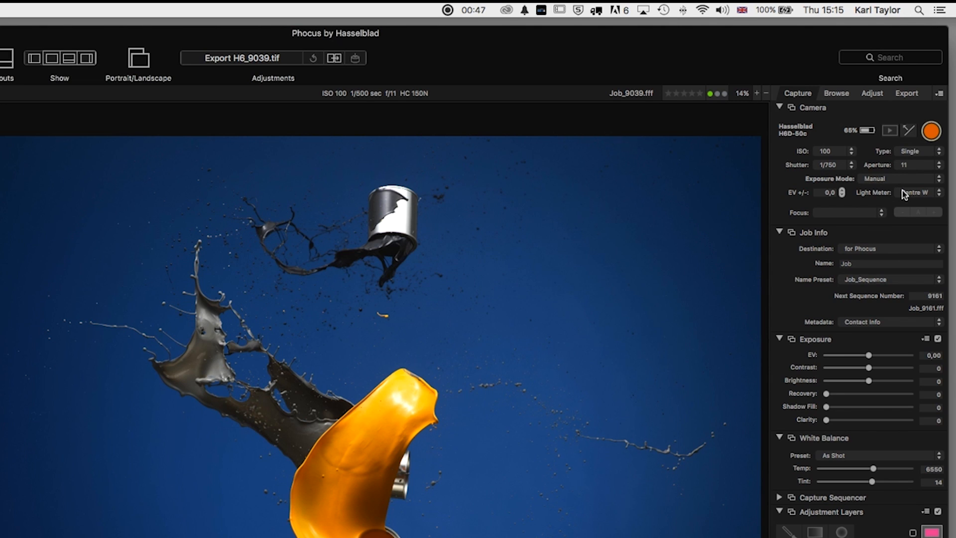
mouse_move(885, 213)
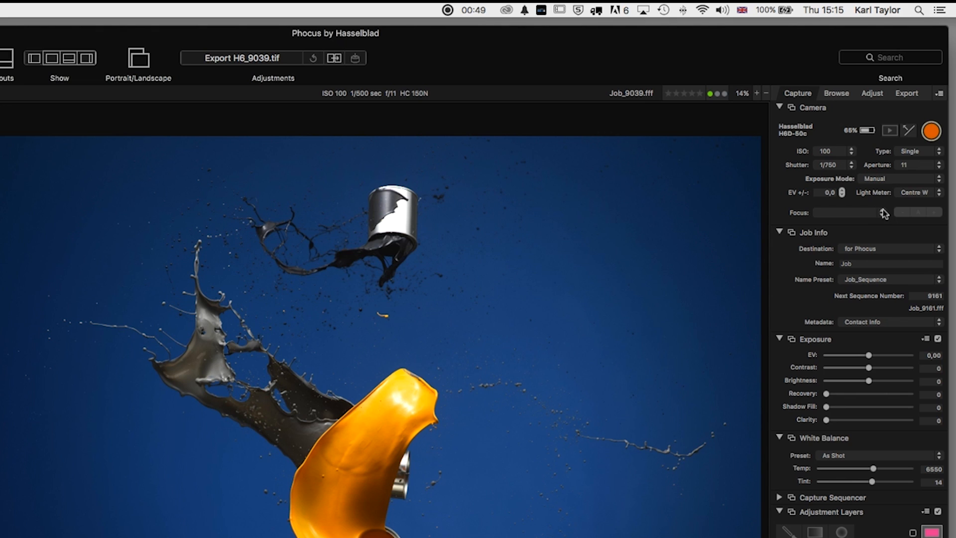
mouse_move(785, 189)
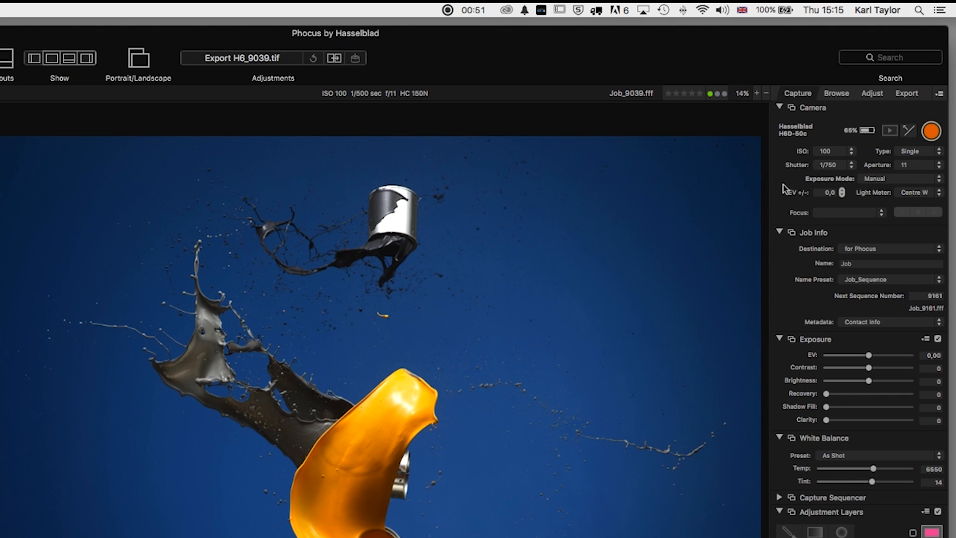